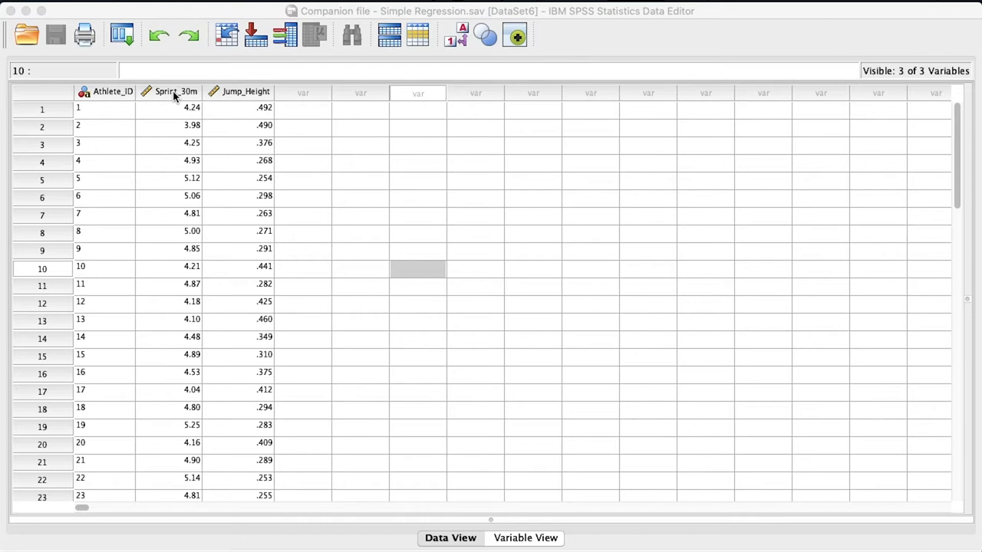
- Select the Jump_Height column, then open Analyze > Regression > Linear
{"action": "left_click", "coordinate": [246, 91]}
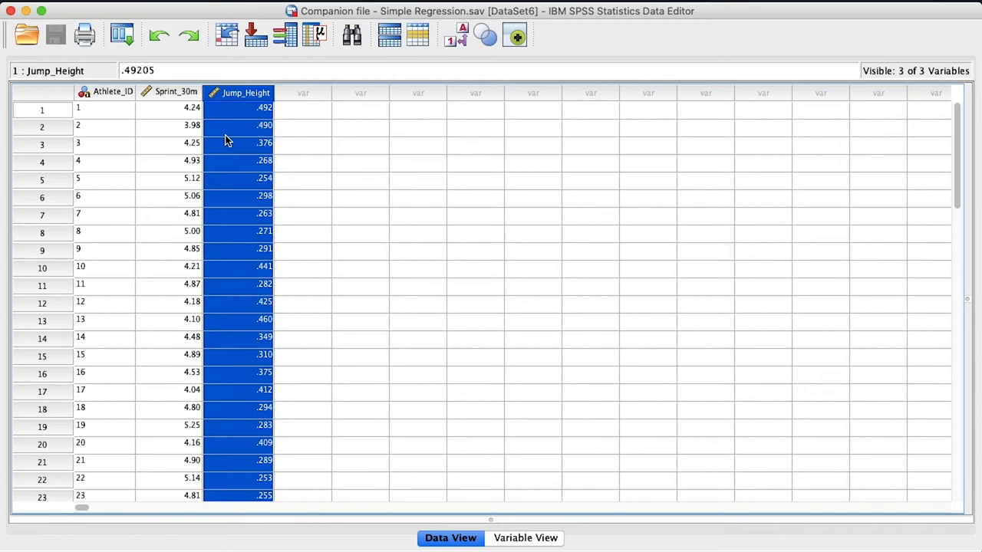
{"action": "mouse_move", "coordinate": [272, 199]}
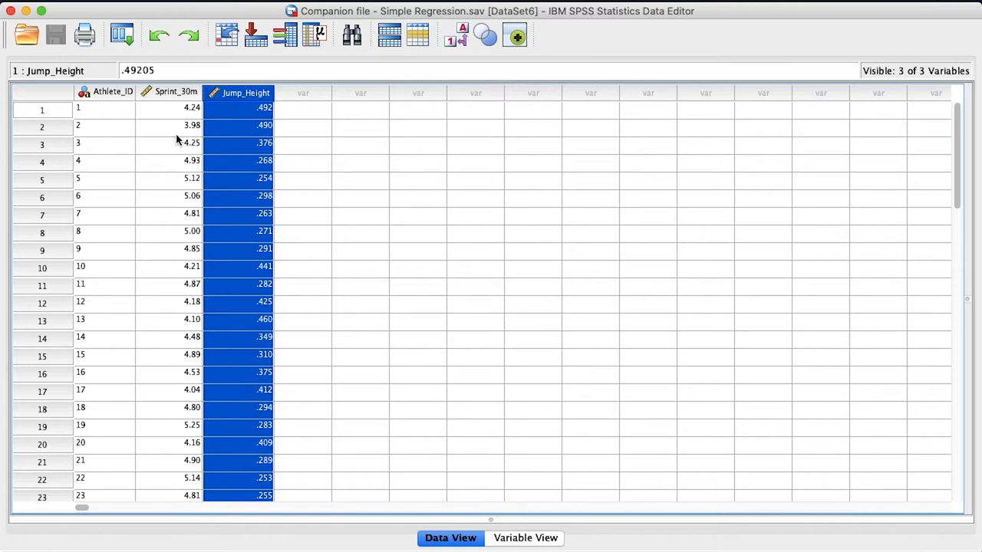
{"action": "left_click", "coordinate": [383, 11]}
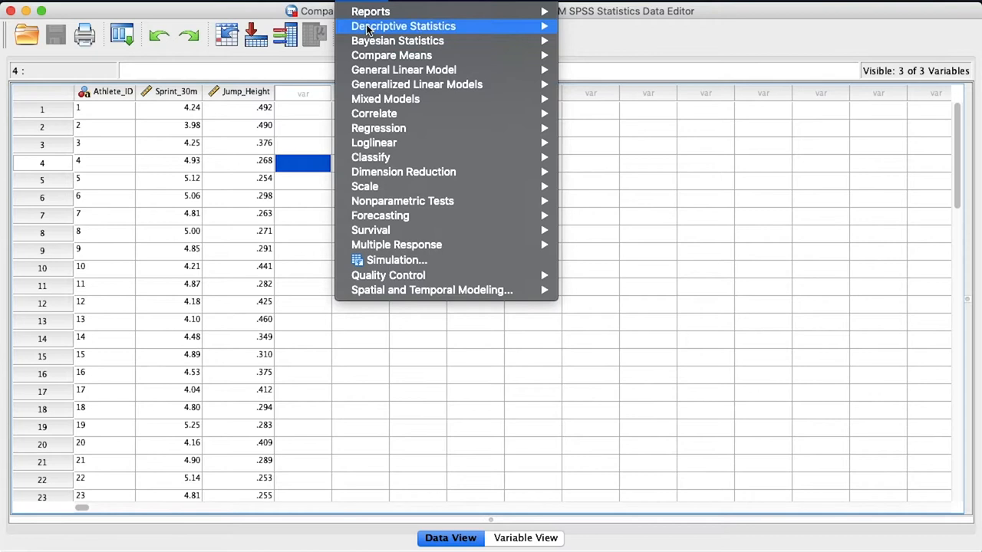
{"action": "left_click", "coordinate": [378, 128]}
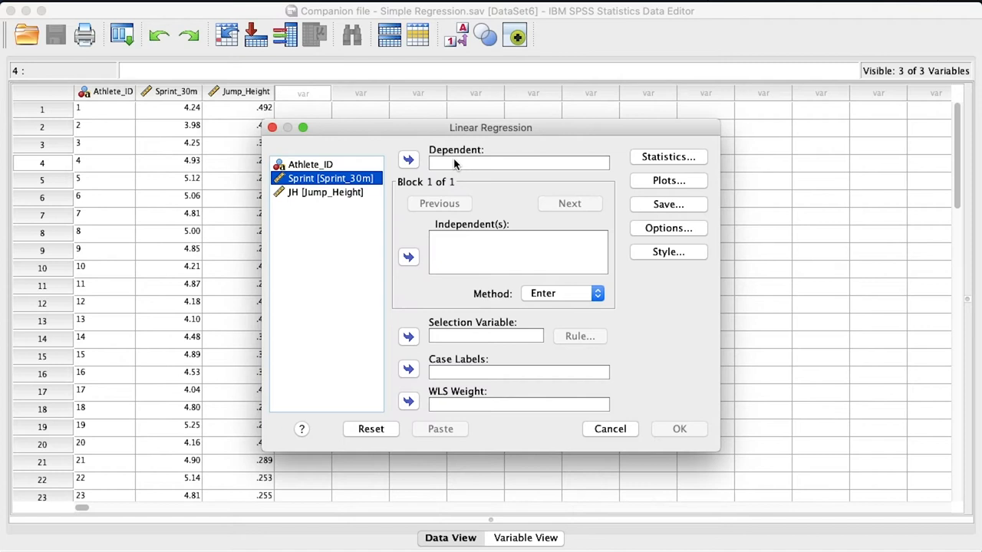
- Enter Sprint_30m as the dependent and Jump_Height as the independent variable
{"action": "left_click", "coordinate": [408, 160]}
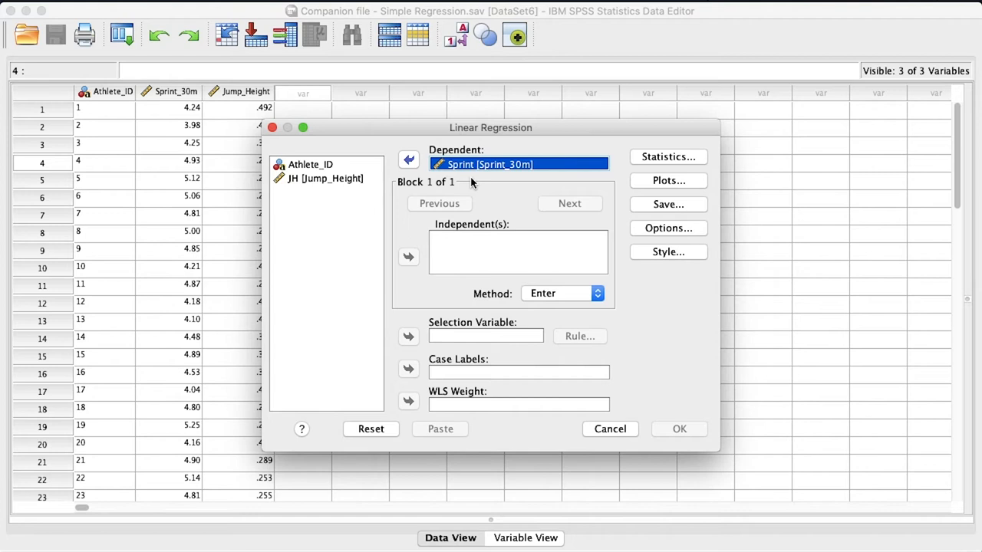
{"action": "left_click", "coordinate": [408, 257]}
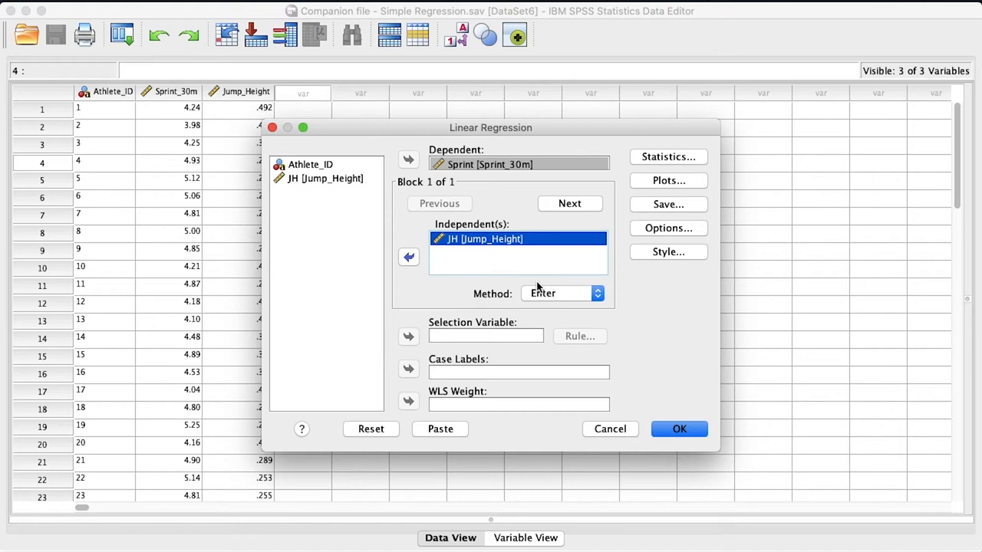
{"action": "mouse_move", "coordinate": [482, 393]}
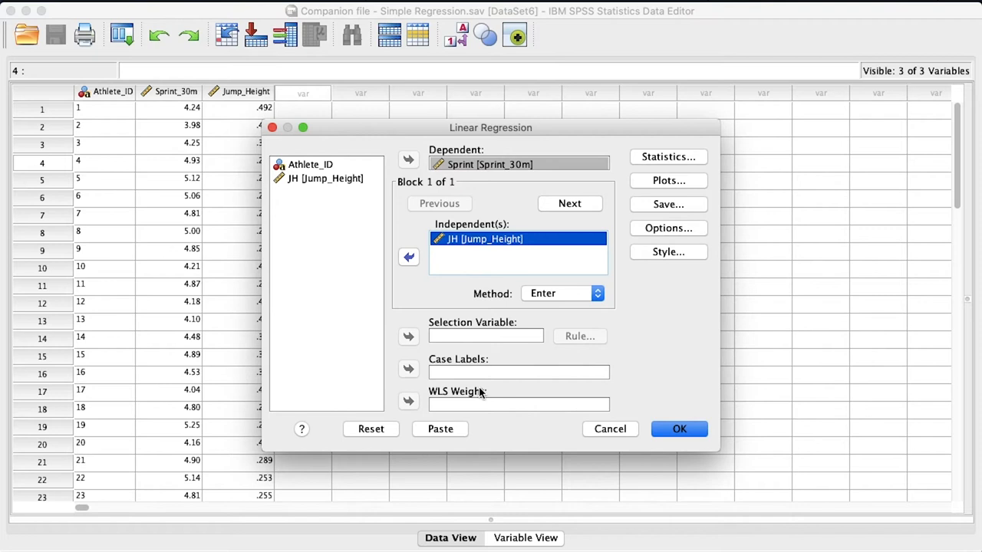
- Request estimates, 95% confidence intervals and model fit in the regression Statistics options
{"action": "left_click", "coordinate": [667, 156]}
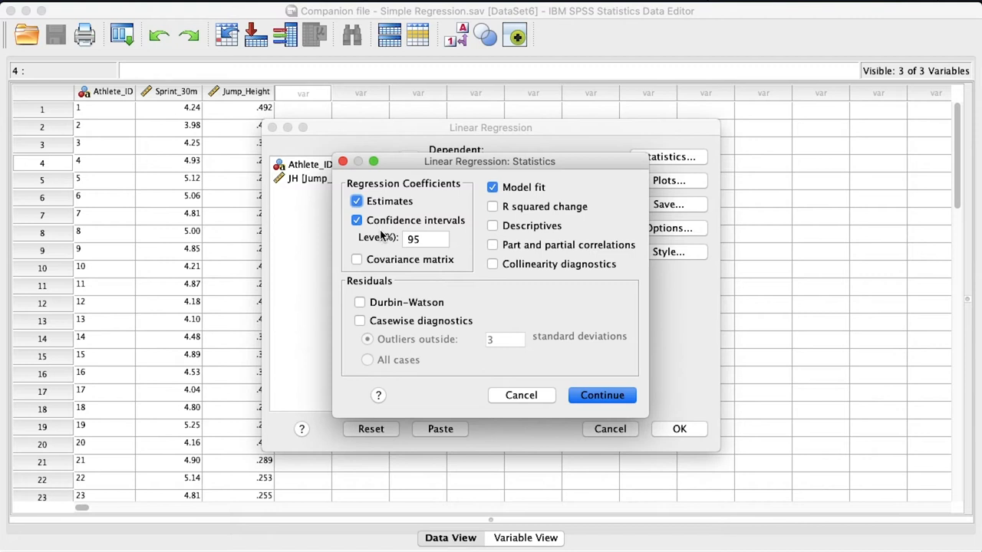
{"action": "mouse_move", "coordinate": [392, 230]}
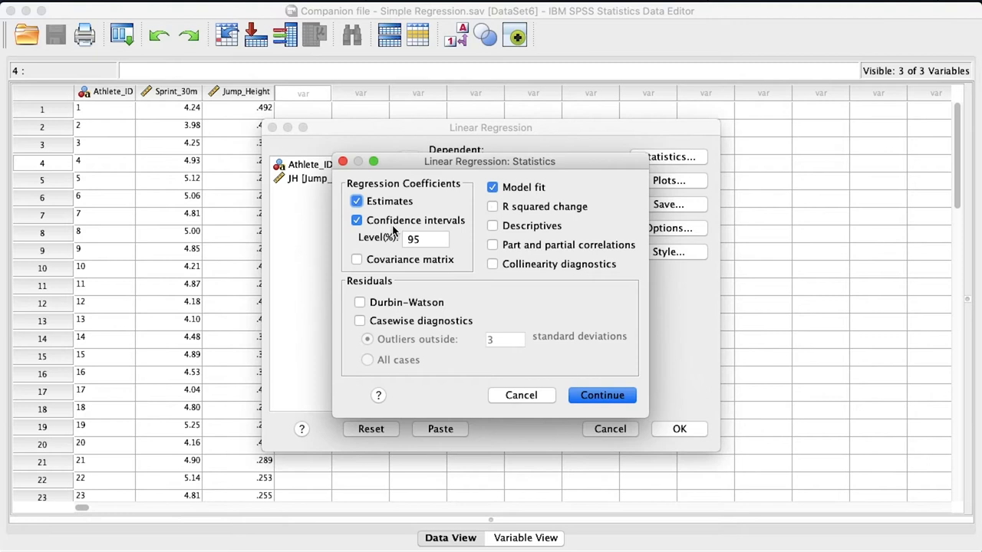
{"action": "left_click", "coordinate": [667, 180]}
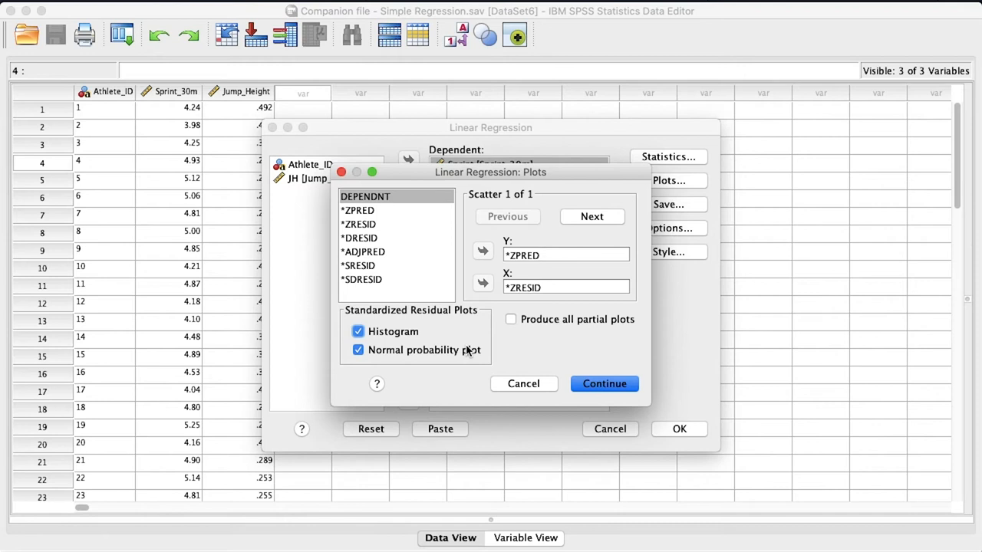
- Confirm the ZPRED–ZRESID scatter, histogram and normal probability plot, and run the regression
{"action": "left_click", "coordinate": [604, 383]}
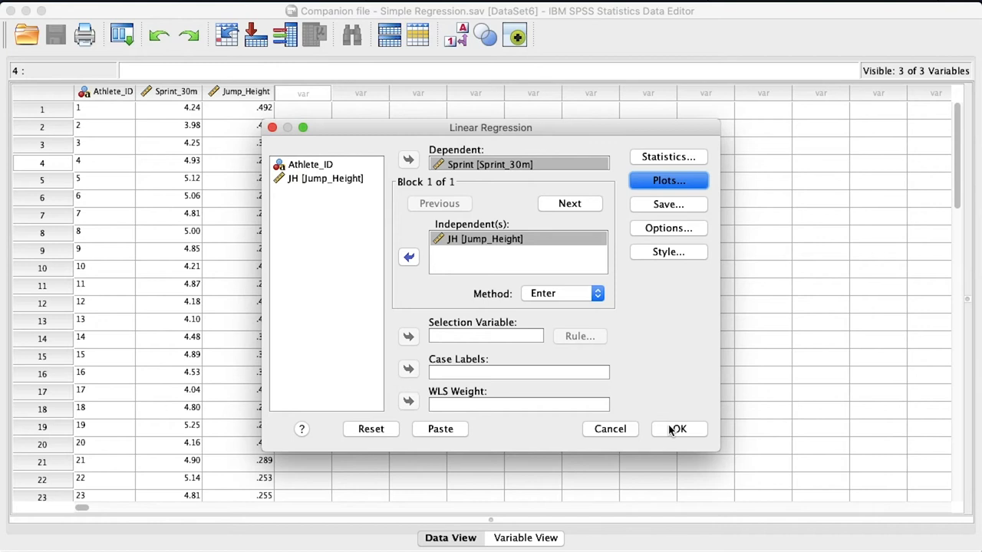
{"action": "left_click", "coordinate": [678, 428]}
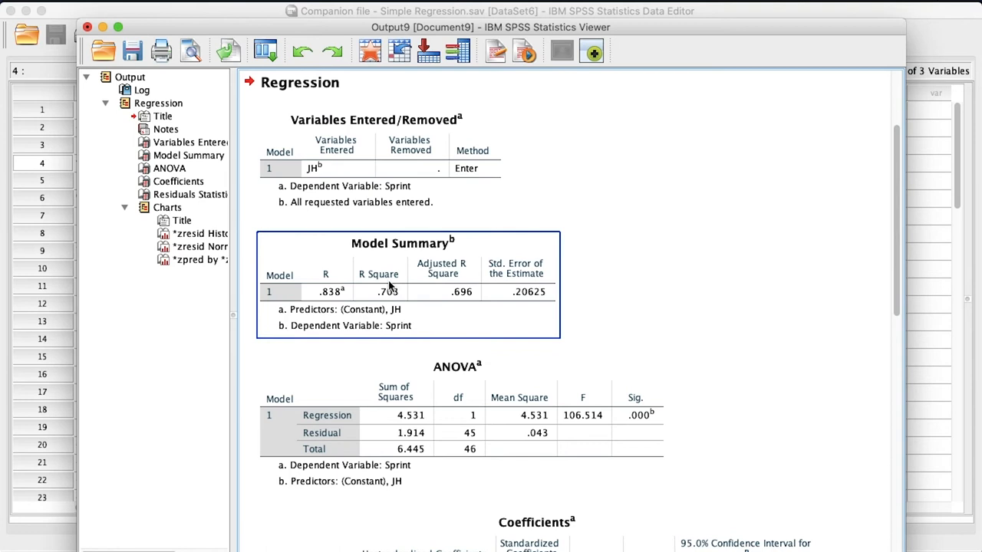
- Scroll the output down to the Coefficients and Residuals Statistics tables
{"action": "scroll", "scroll_direction": "down", "scroll_amount": 3}
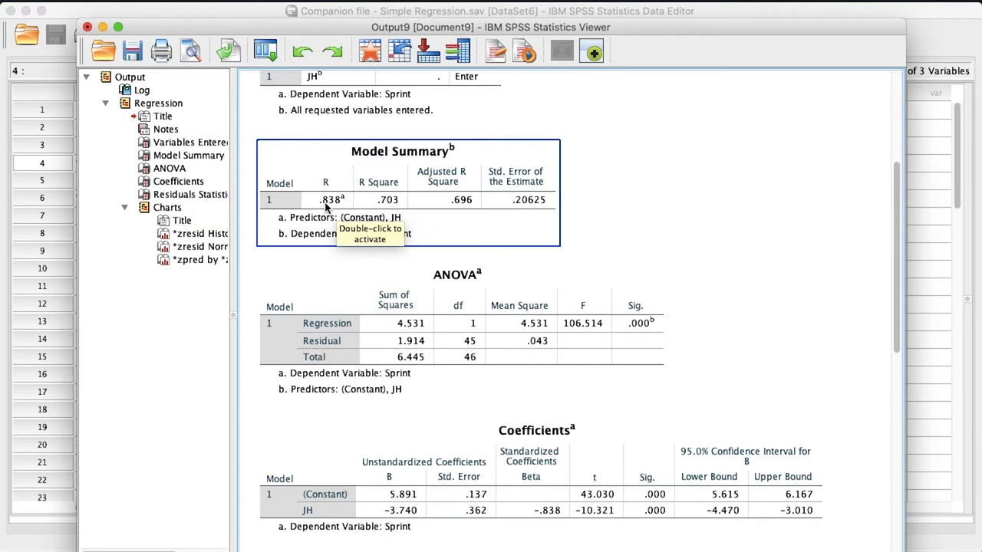
{"action": "mouse_move", "coordinate": [394, 209]}
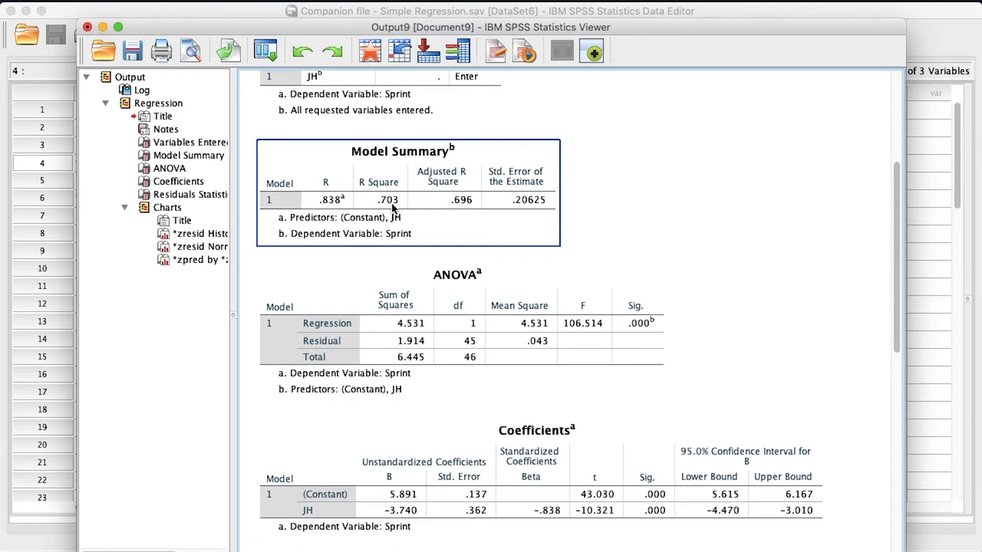
{"action": "mouse_move", "coordinate": [345, 209]}
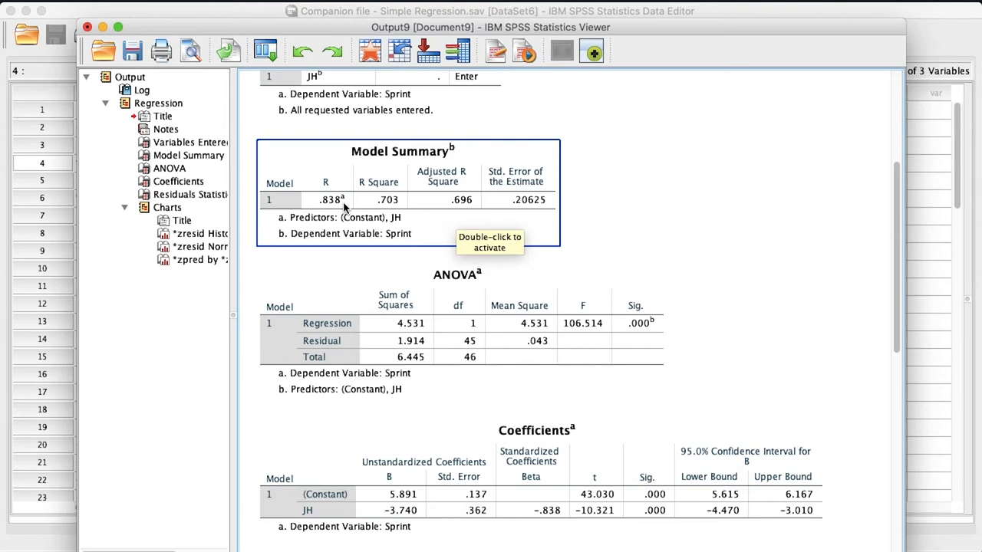
{"action": "mouse_move", "coordinate": [399, 208]}
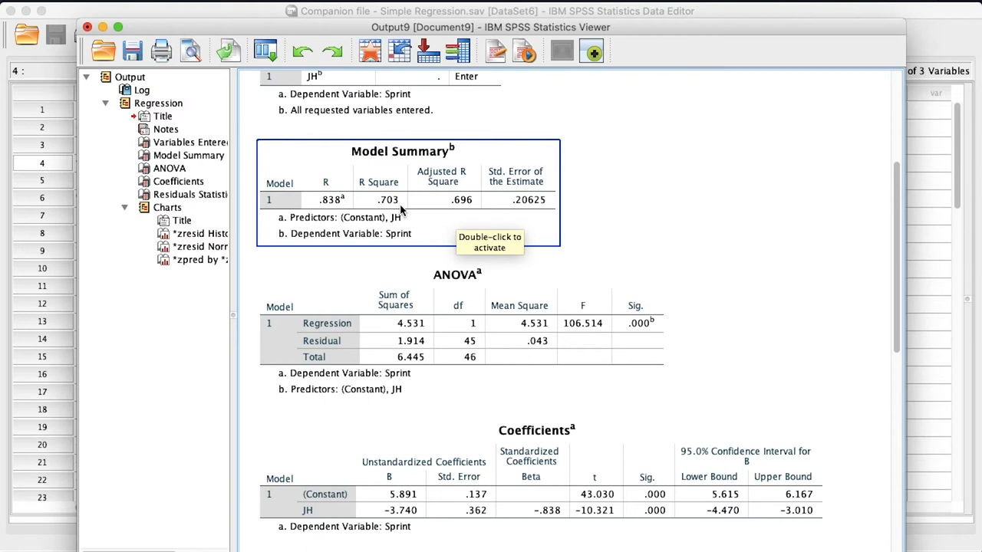
{"action": "mouse_move", "coordinate": [398, 199]}
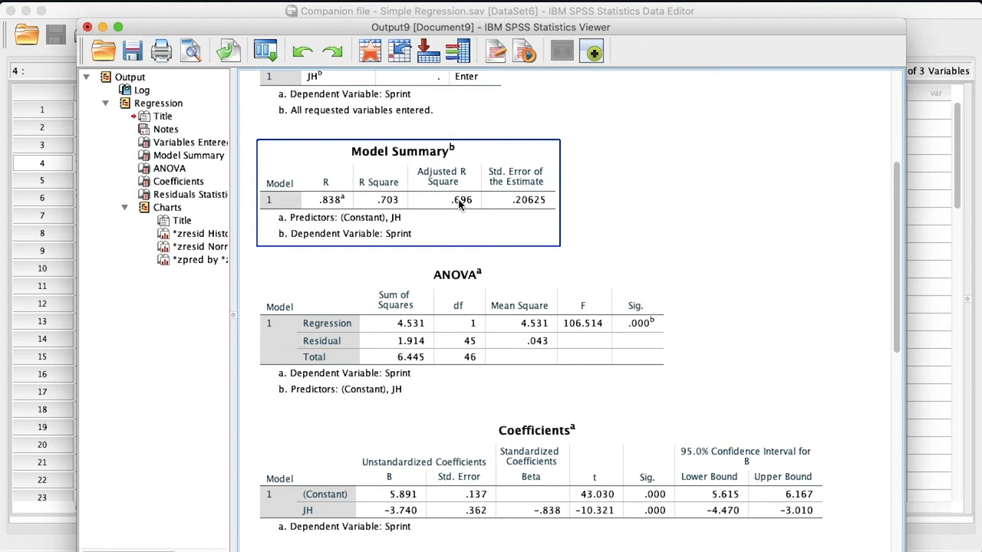
{"action": "scroll", "scroll_direction": "down", "scroll_amount": 3}
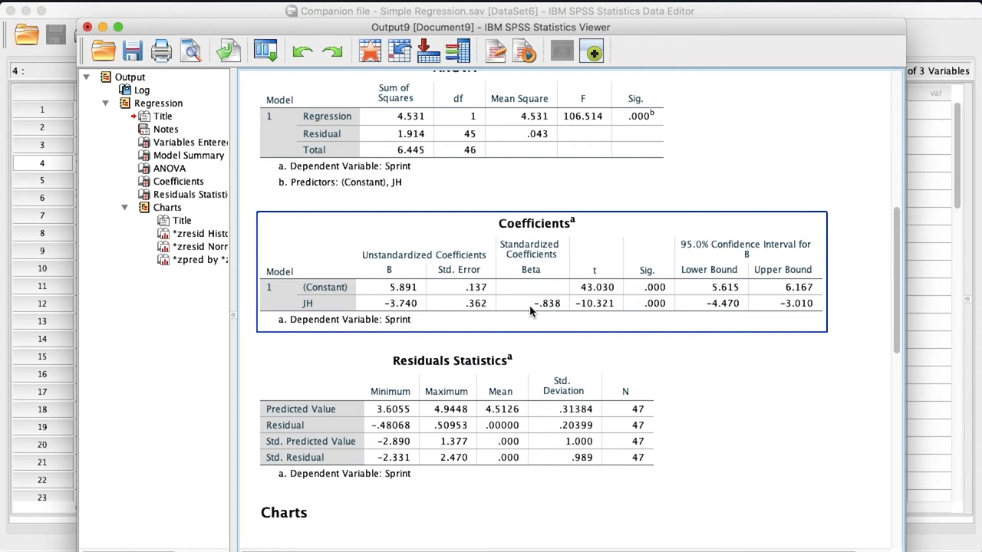
{"action": "mouse_move", "coordinate": [547, 319]}
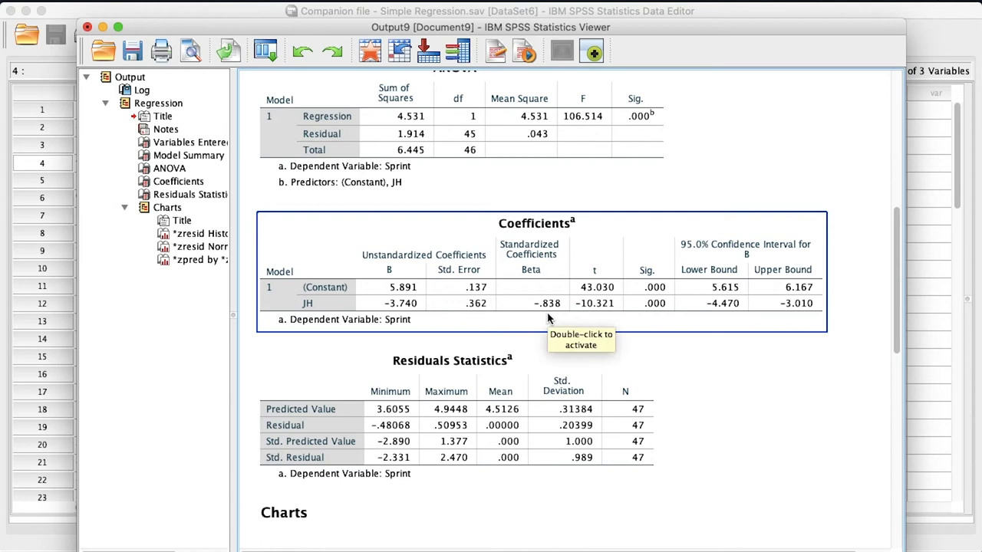
{"action": "mouse_move", "coordinate": [352, 290]}
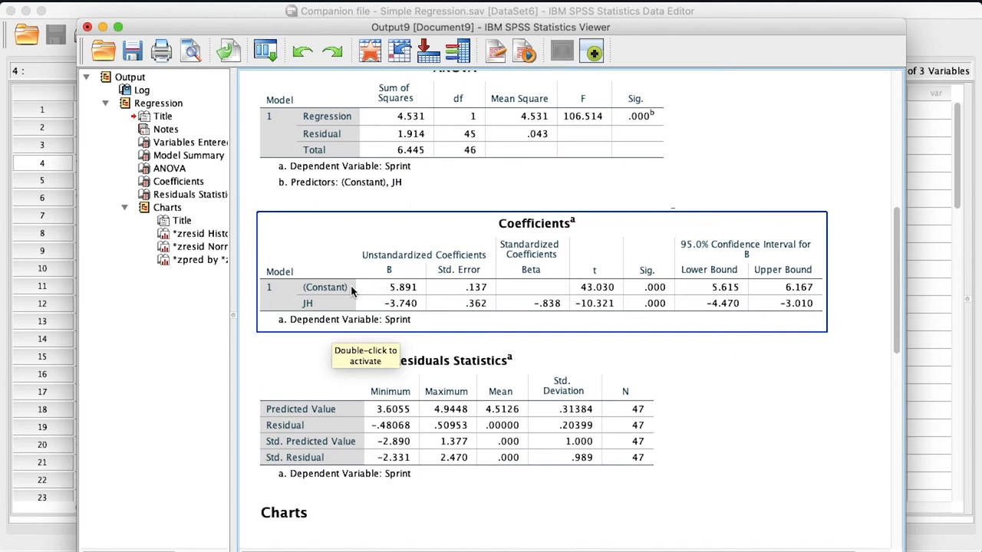
{"action": "mouse_move", "coordinate": [537, 307]}
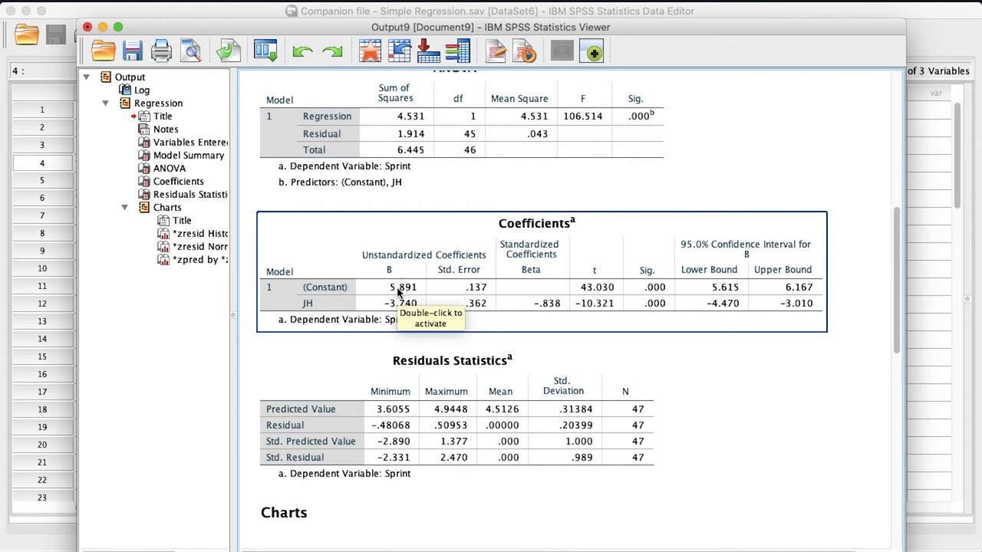
{"action": "mouse_move", "coordinate": [416, 294]}
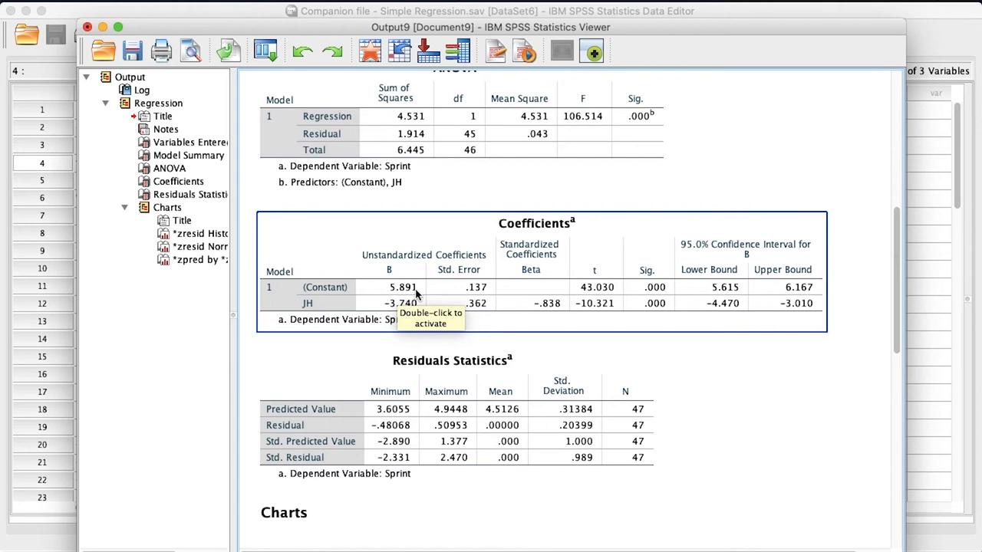
{"action": "mouse_move", "coordinate": [394, 322]}
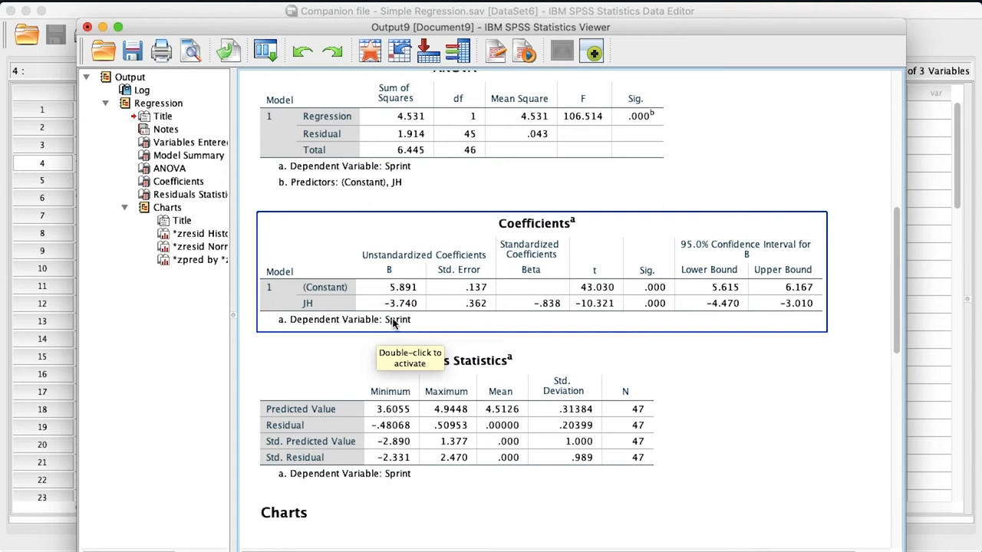
{"action": "mouse_move", "coordinate": [403, 317]}
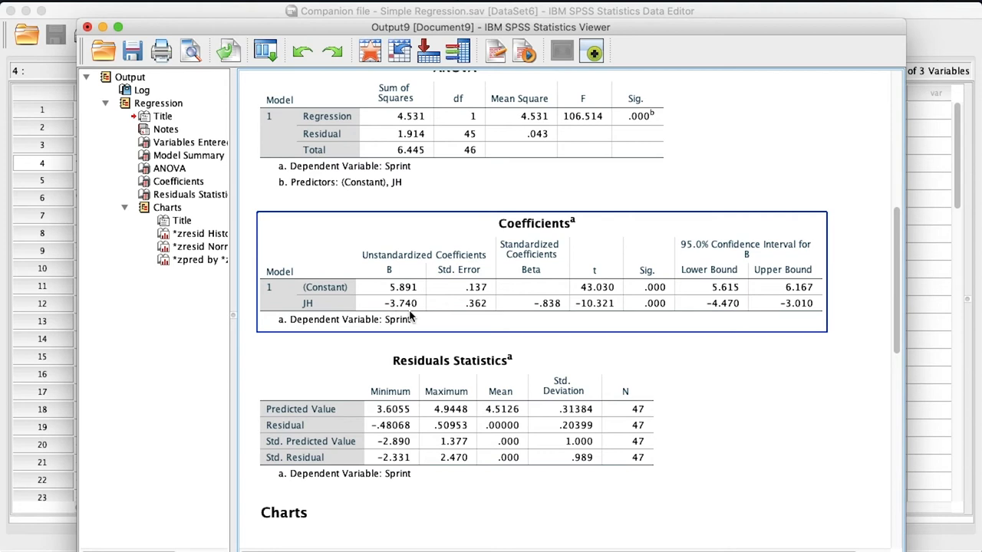
{"action": "mouse_move", "coordinate": [395, 318]}
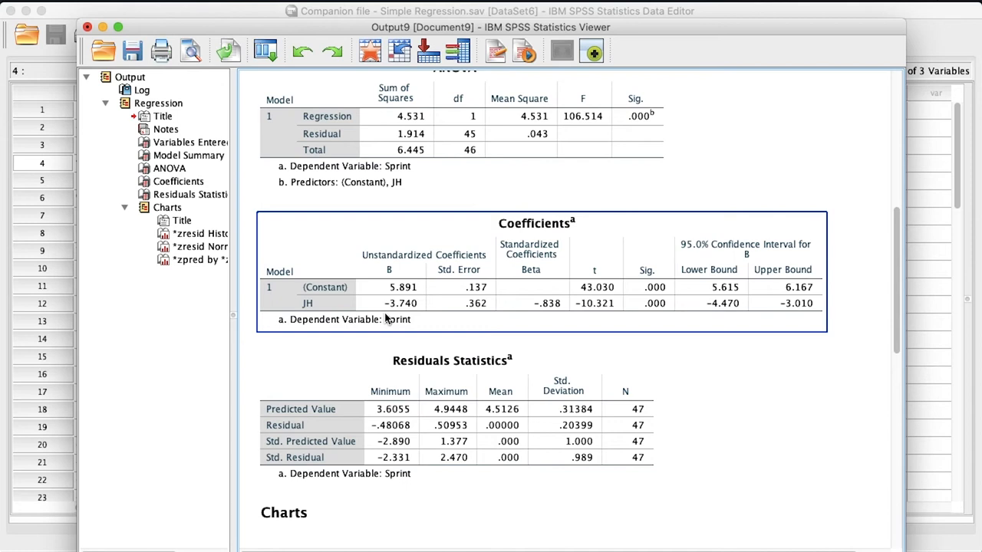
{"action": "scroll", "scroll_direction": "down", "scroll_amount": 3}
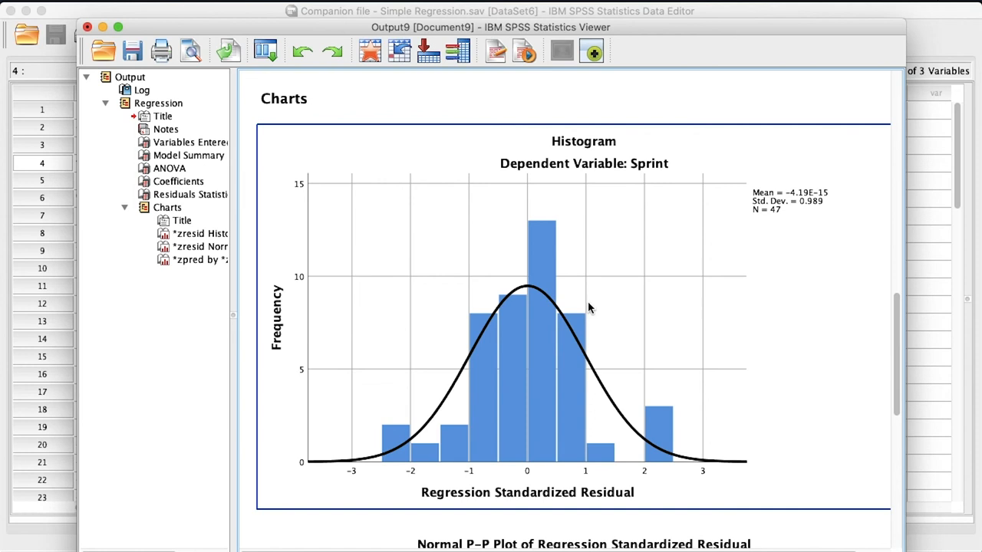
- Scroll past the residual histogram to the Normal P-P Plot of standardized residuals
{"action": "scroll", "scroll_direction": "down", "scroll_amount": 3}
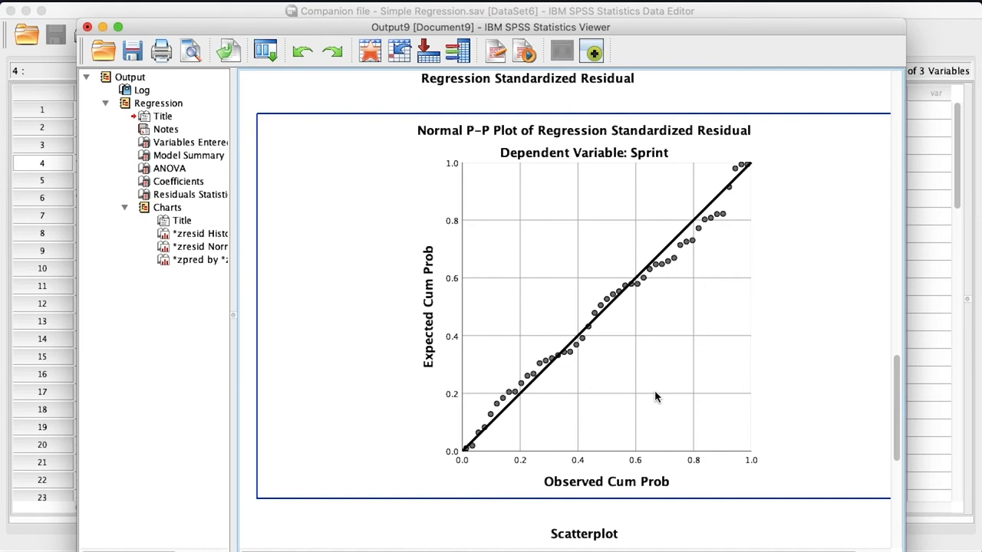
{"action": "mouse_move", "coordinate": [594, 318]}
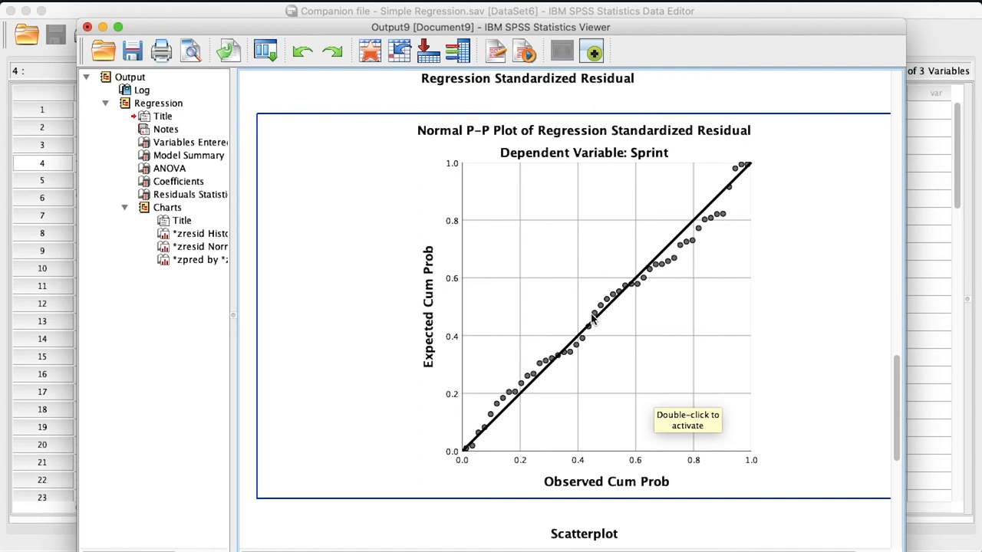
{"action": "mouse_move", "coordinate": [727, 245]}
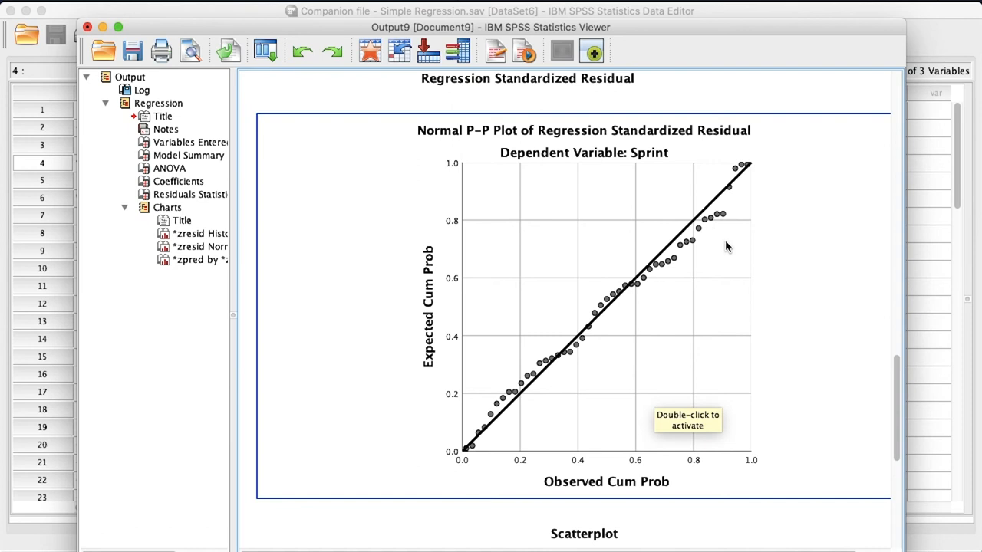
{"action": "mouse_move", "coordinate": [554, 424]}
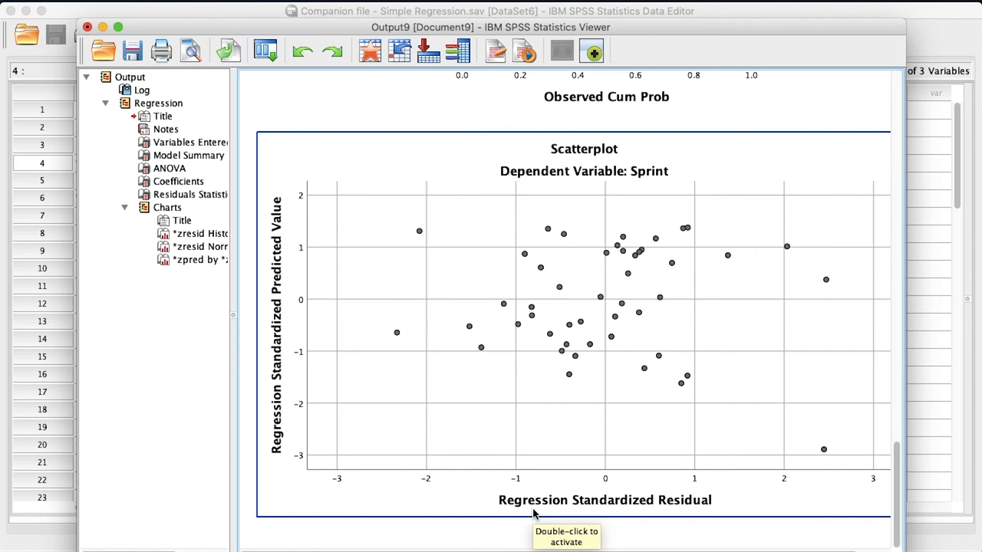
{"action": "mouse_move", "coordinate": [602, 504]}
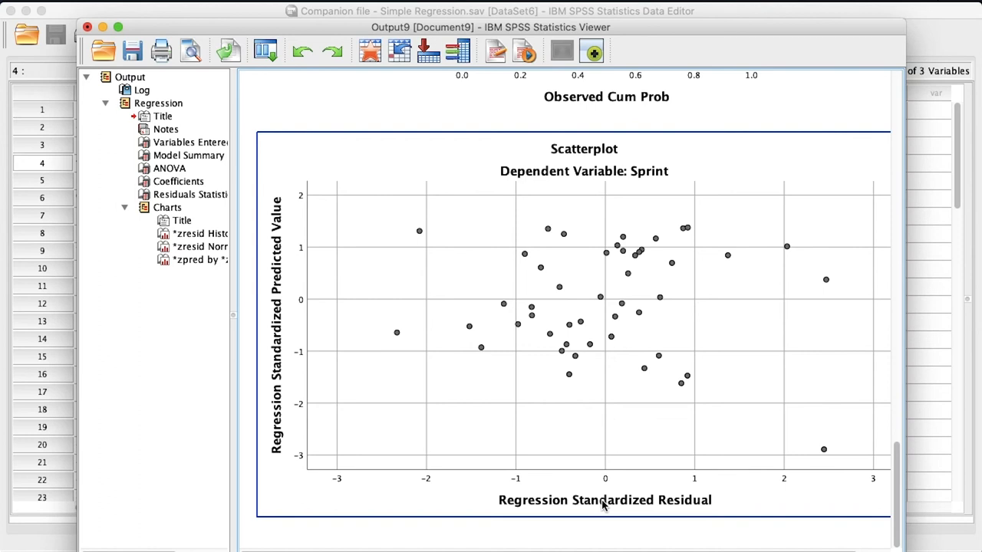
{"action": "mouse_move", "coordinate": [548, 381]}
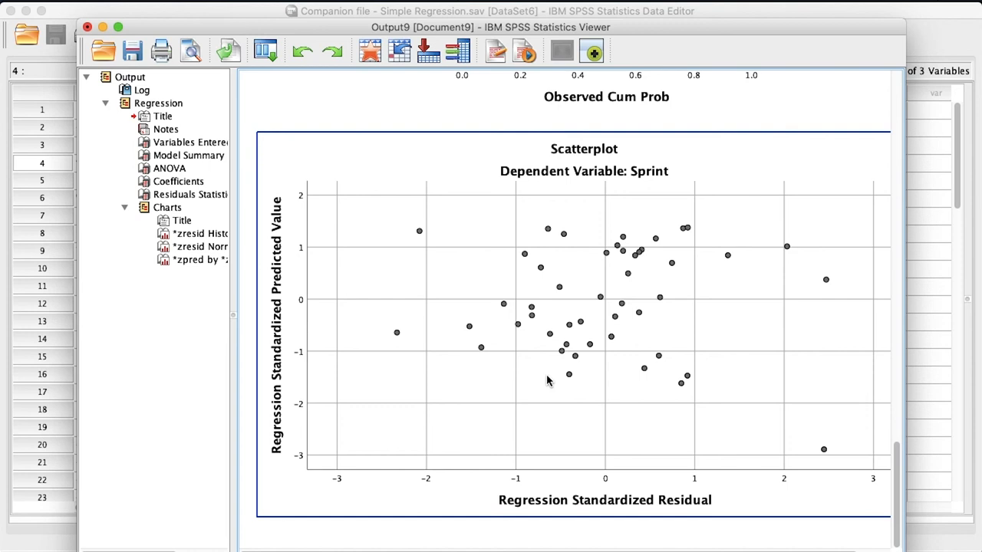
{"action": "mouse_move", "coordinate": [648, 376]}
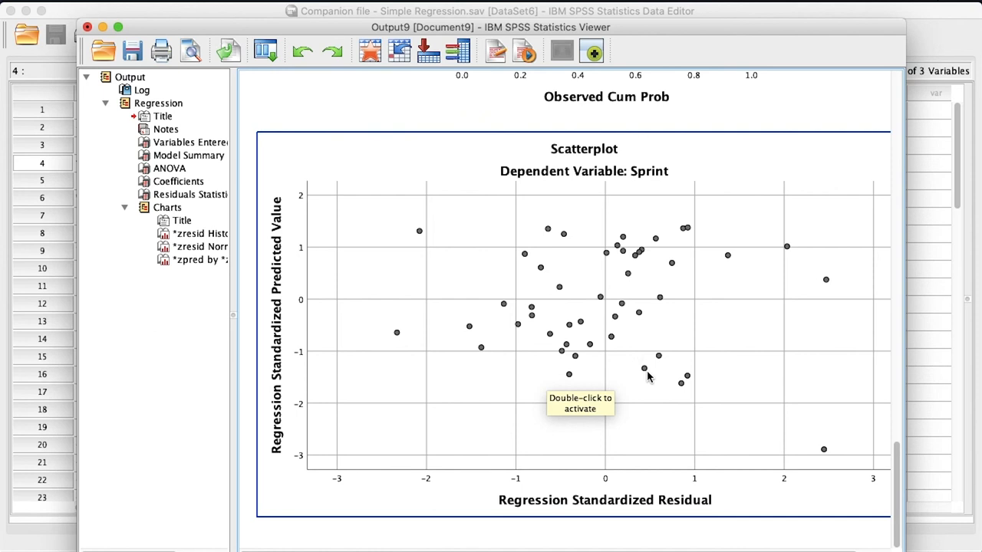